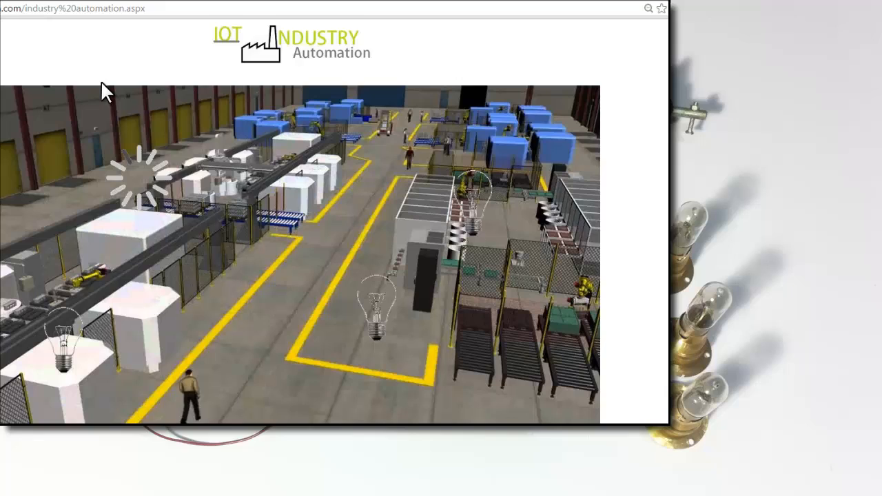
pyautogui.moveTo(165, 190)
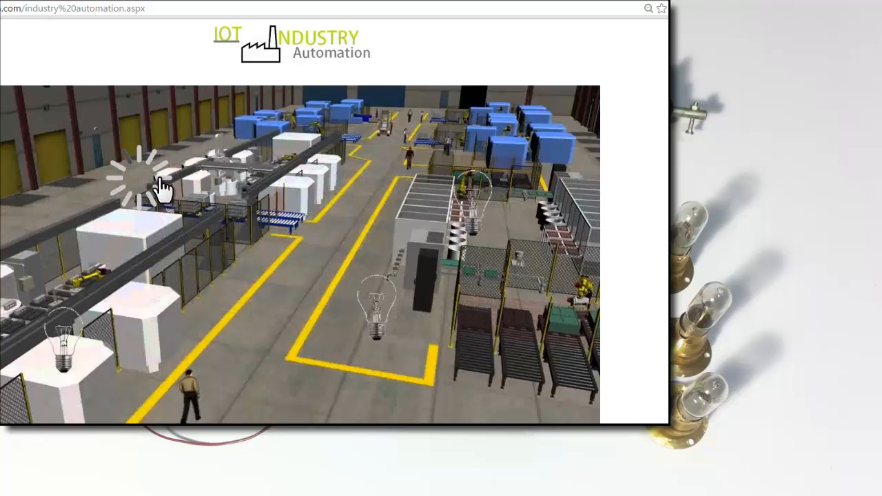
pyautogui.moveTo(138, 200)
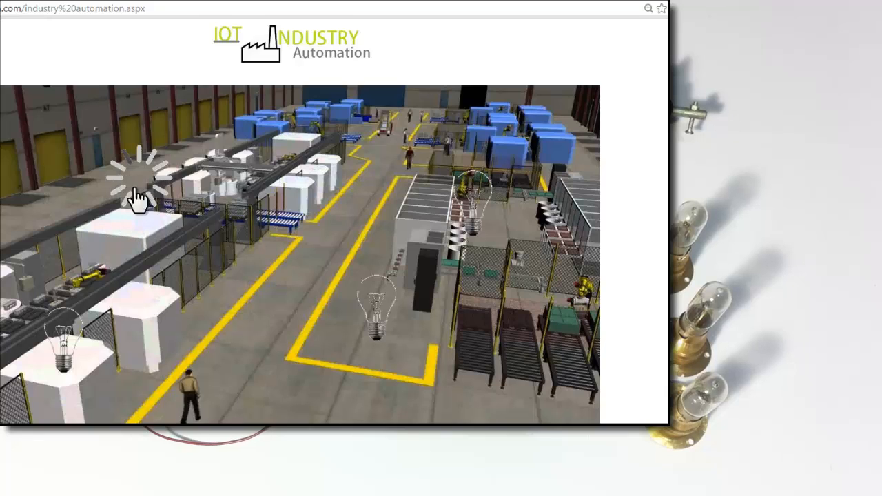
pyautogui.moveTo(141, 209)
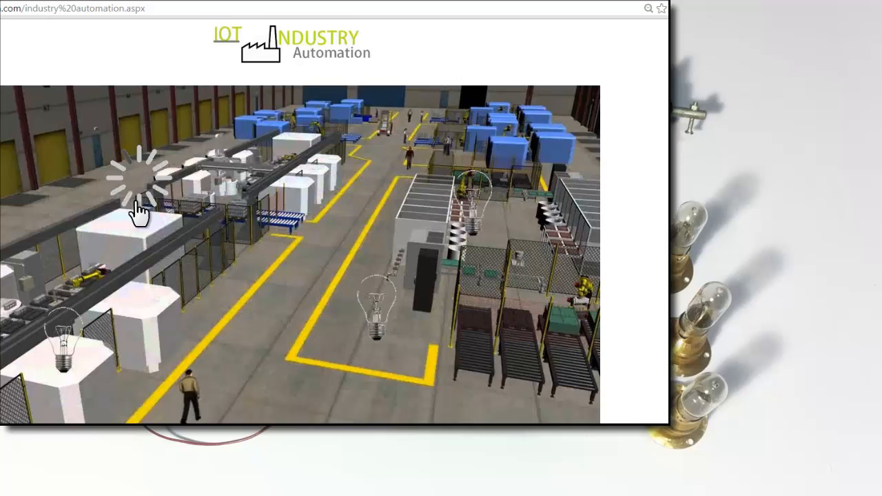
pyautogui.moveTo(126, 255)
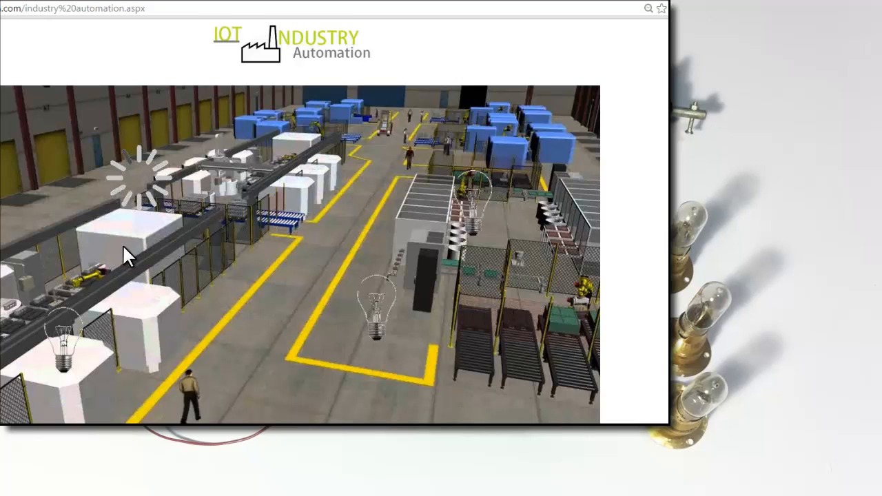
pyautogui.moveTo(124, 248)
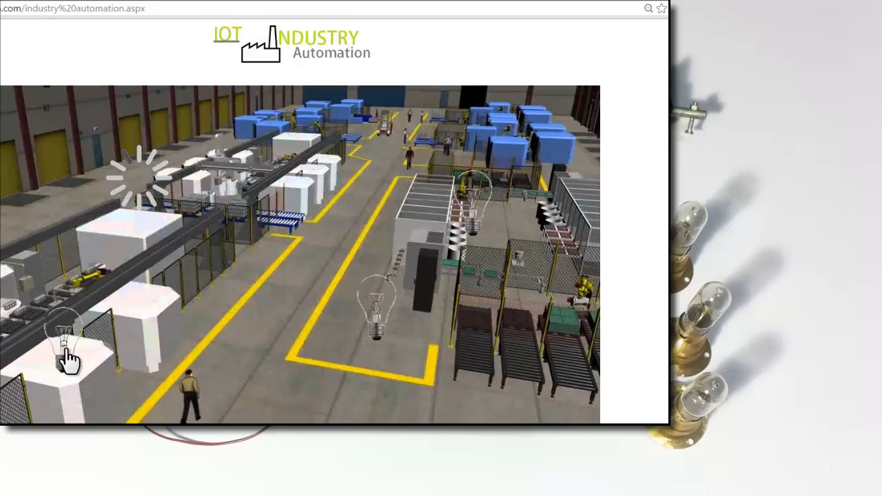
pyautogui.moveTo(200, 379)
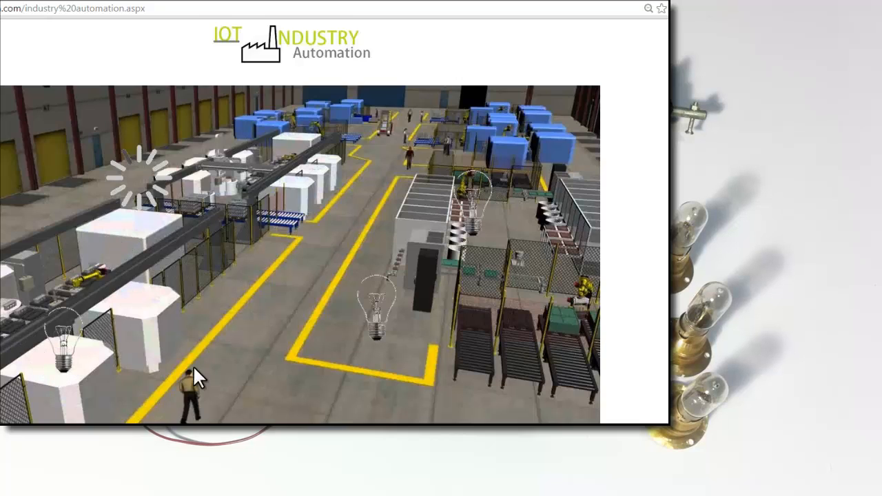
pyautogui.moveTo(494, 223)
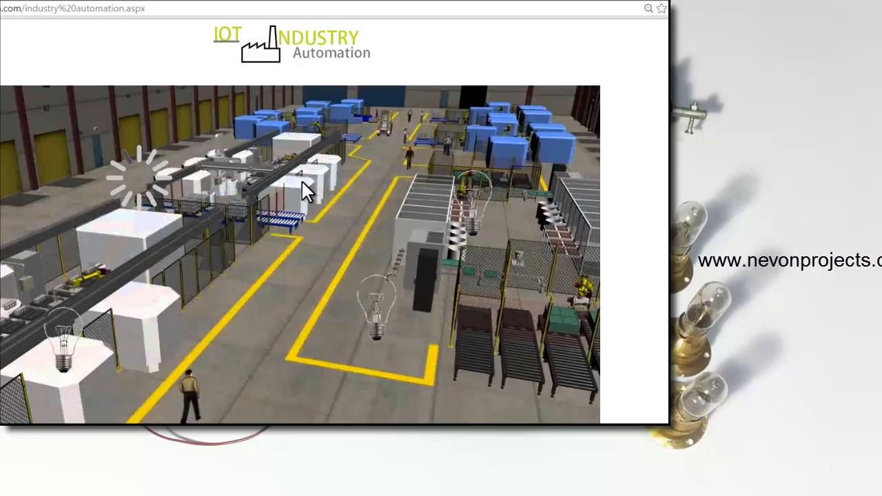
pyautogui.moveTo(66, 303)
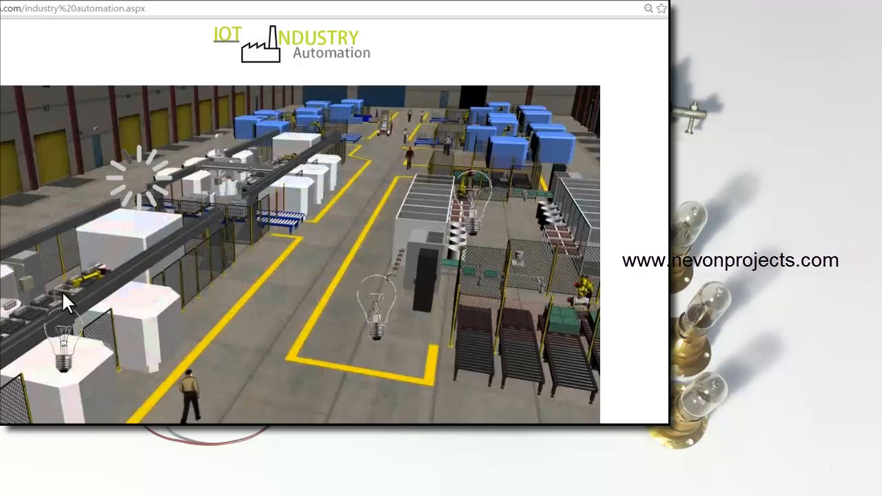
pyautogui.moveTo(383, 314)
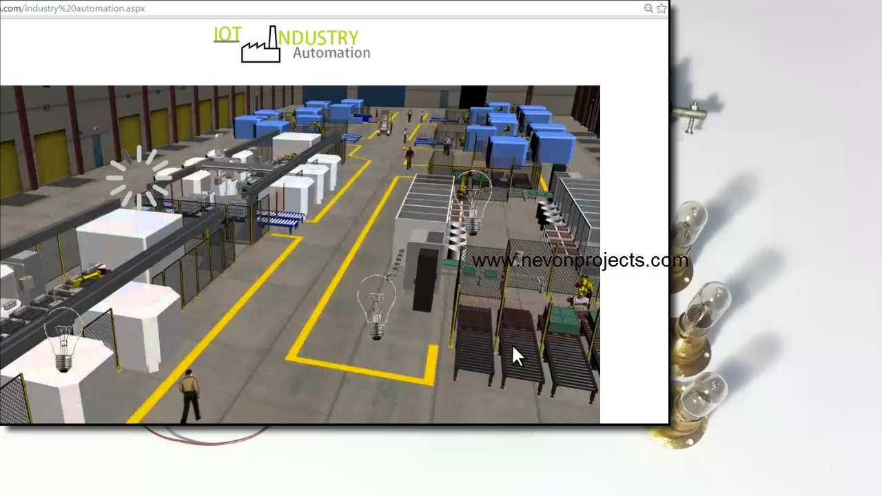
pyautogui.moveTo(548, 324)
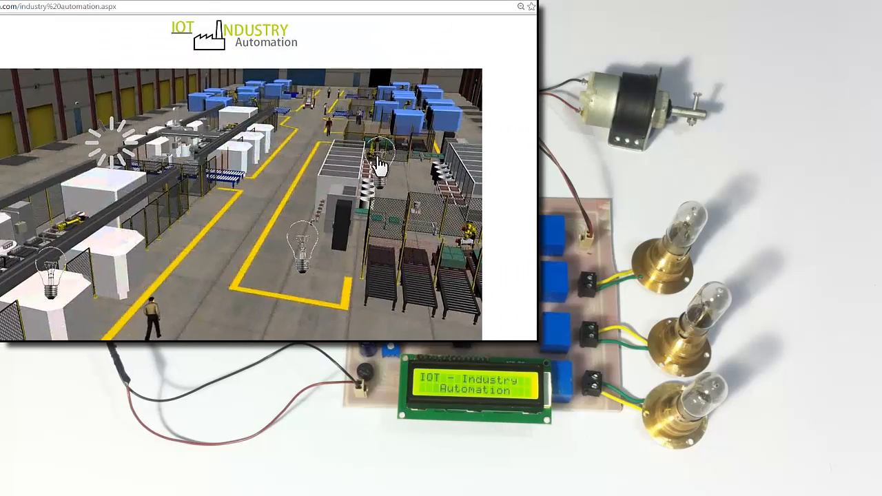
# Turn on the central building's lamp, then toggle the bulb in the middle of the floor
pyautogui.click(375, 162)
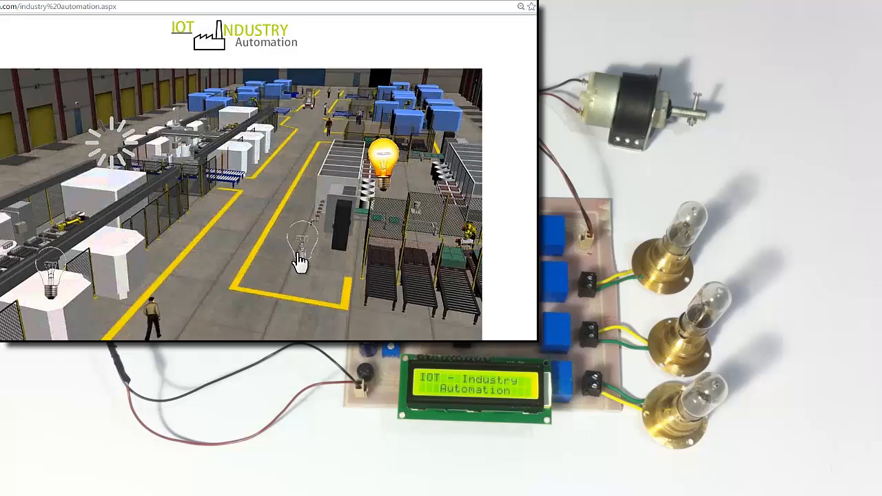
pyautogui.click(300, 248)
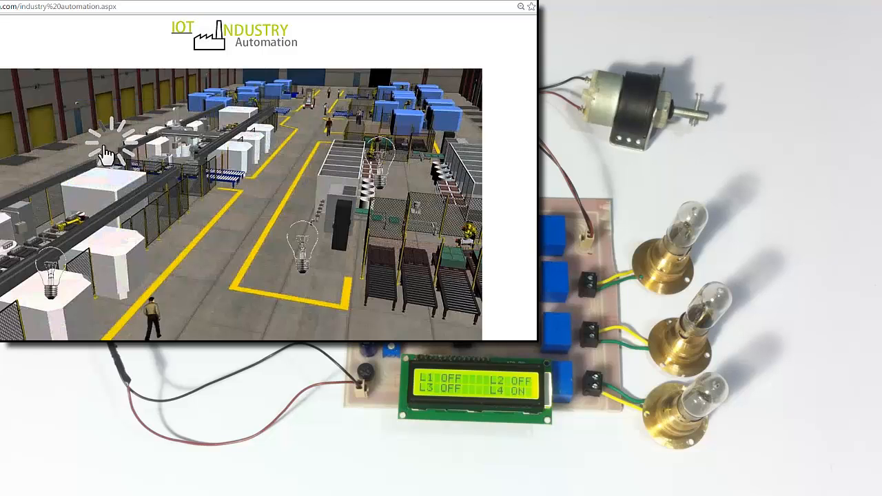
pyautogui.moveTo(192, 242)
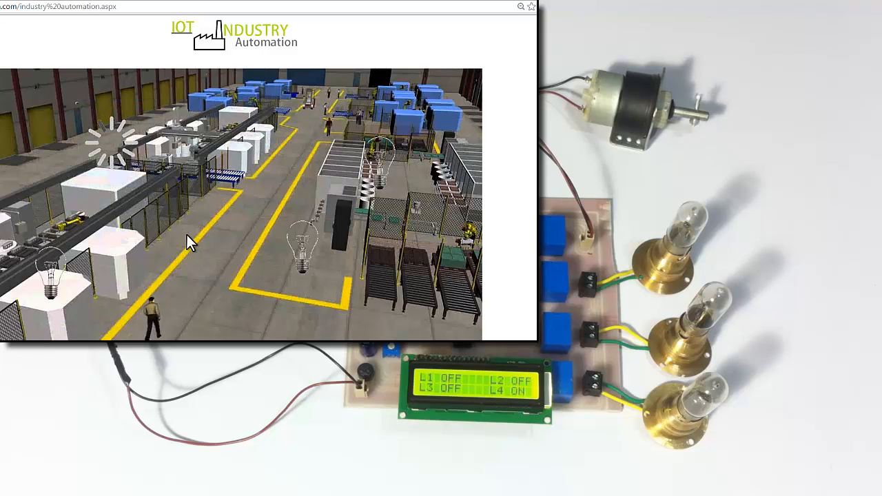